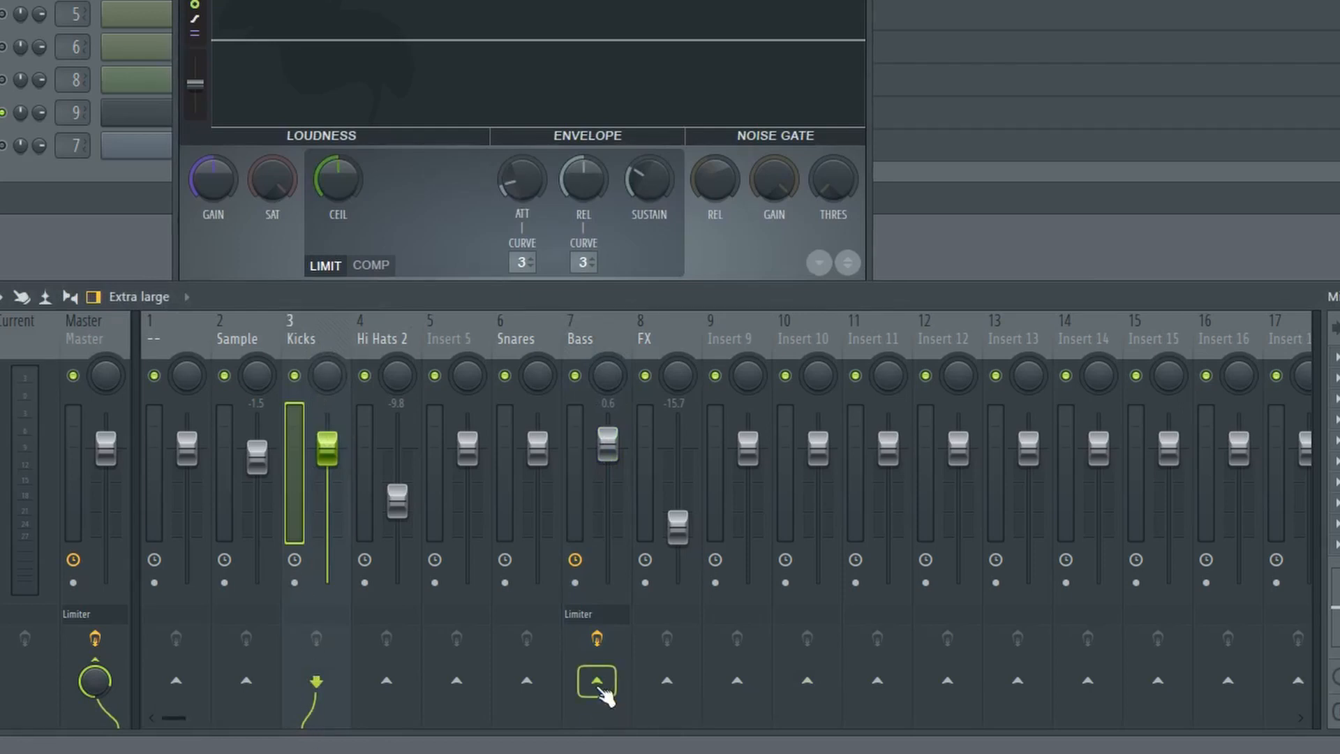
Sidechain the Kicks channel into the Bass Fruity Limiter, set to COMP with Kicks as the source.
{"action": "left_click", "coordinate": [596, 682]}
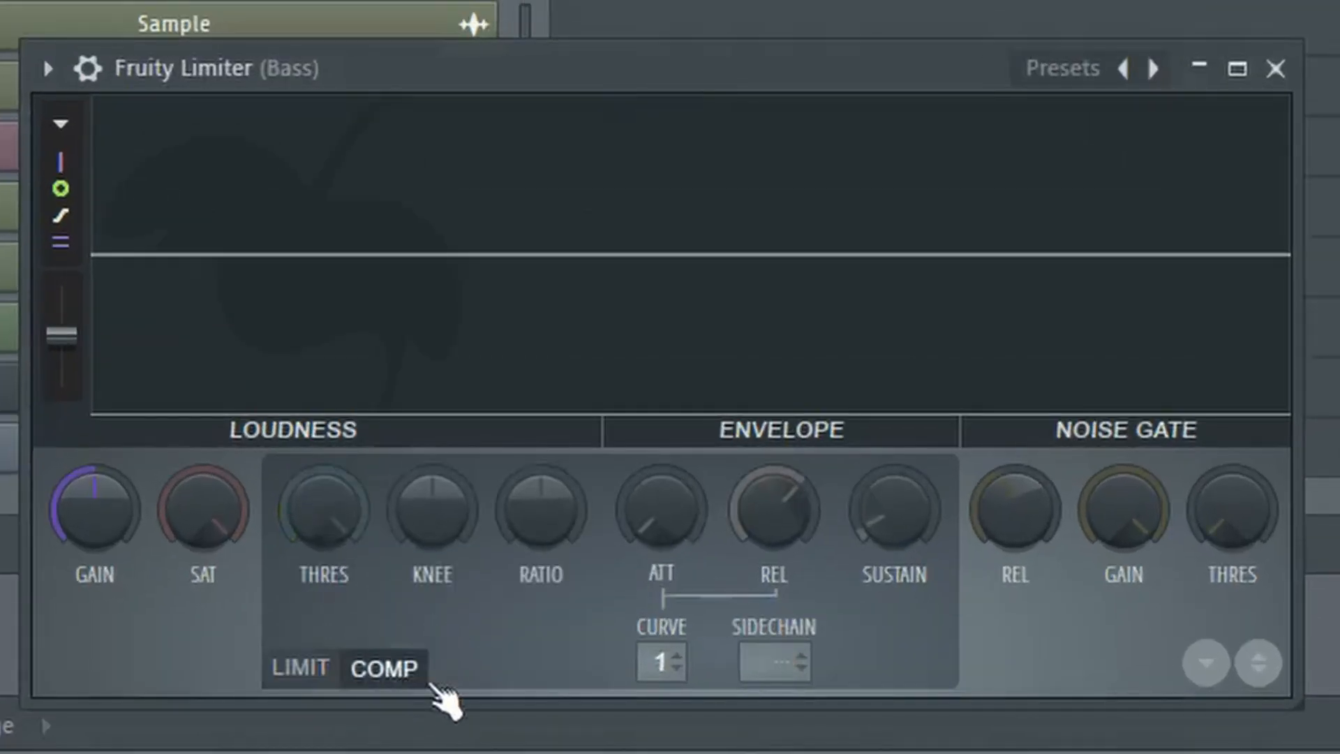
{"action": "left_click", "coordinate": [772, 664]}
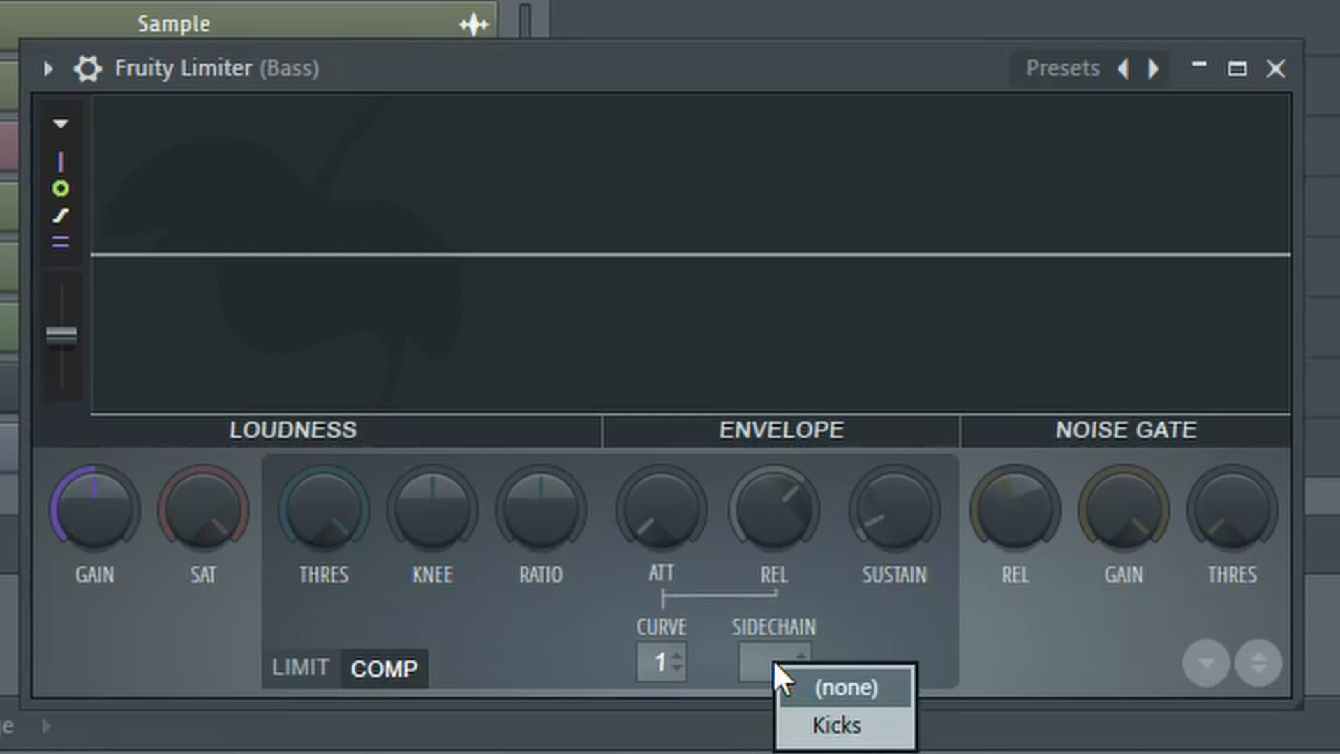
{"action": "left_click", "coordinate": [833, 724]}
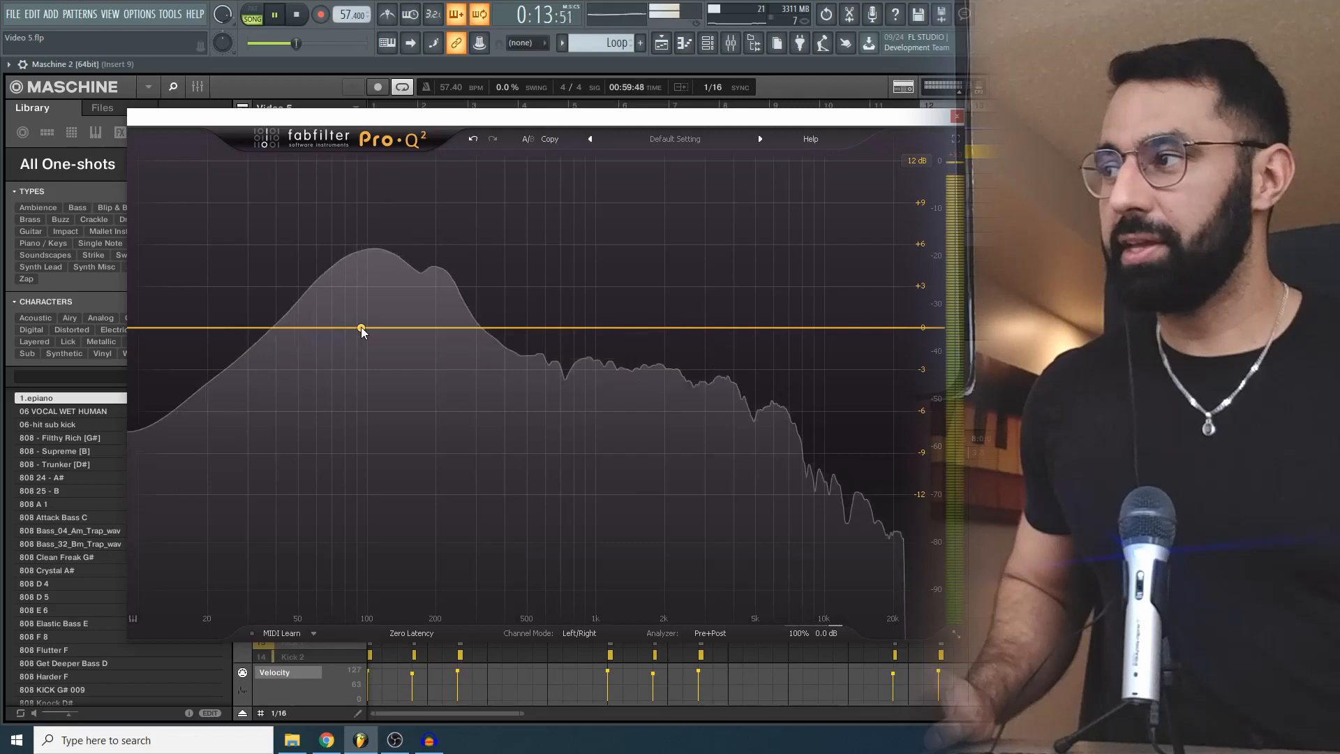
Drag the 94 Hz bell band up to about 104 Hz with a small boost.
{"action": "left_click", "coordinate": [361, 330]}
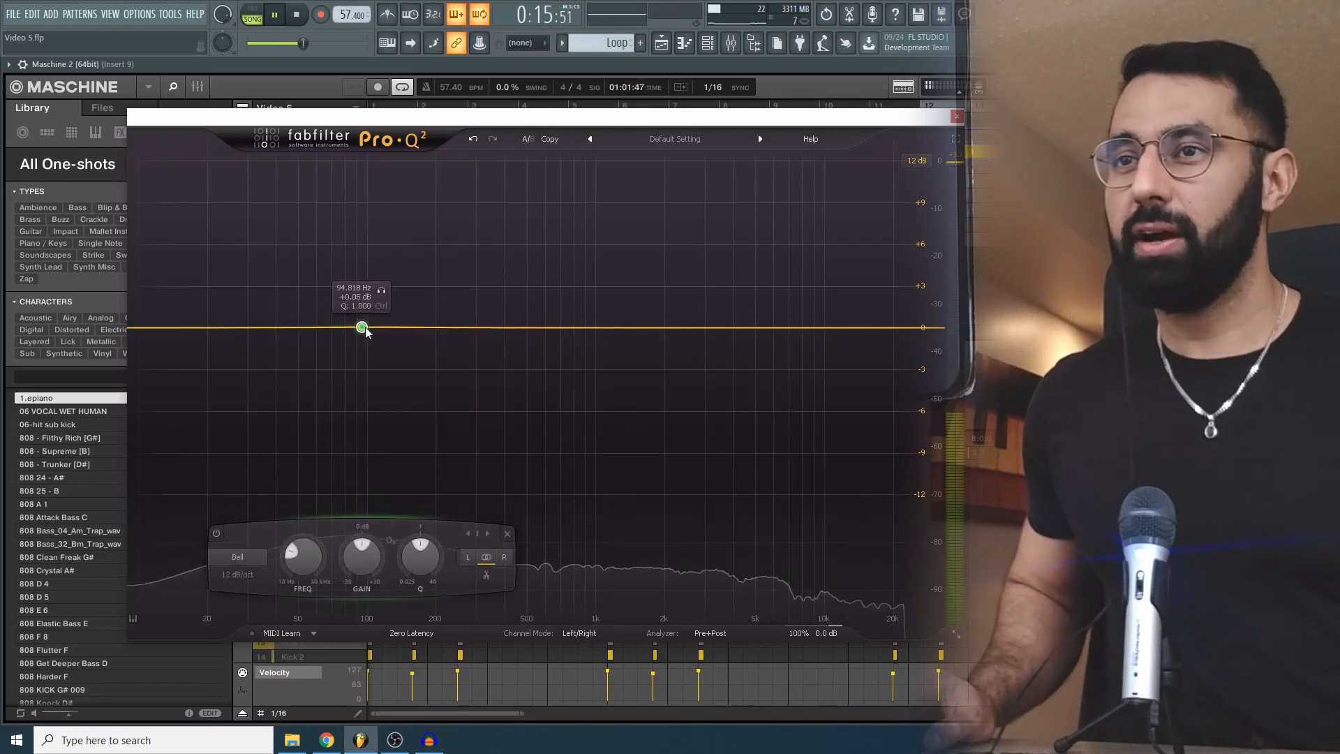
{"action": "left_click_drag", "start_coordinate": [360, 327], "coordinate": [380, 329]}
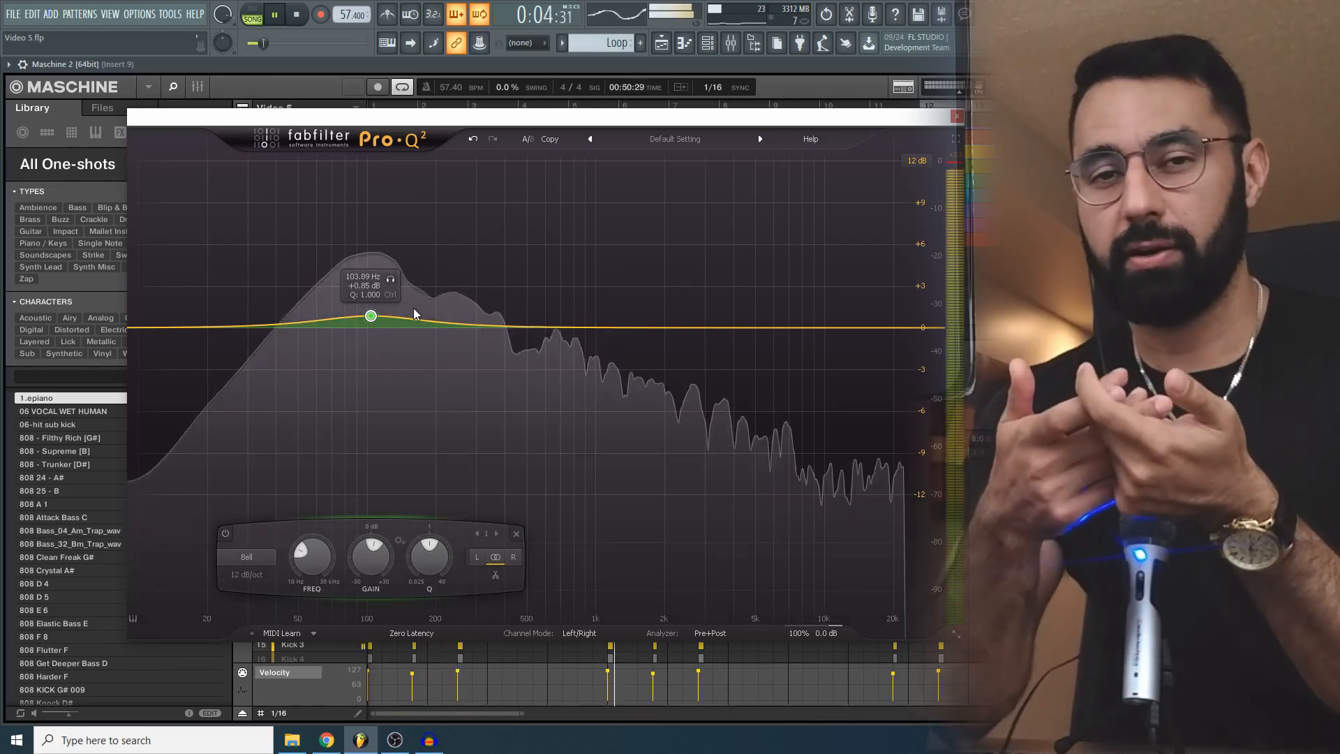
Move the bell band to about 109.9 Hz and raise its gain slightly.
{"action": "left_click_drag", "start_coordinate": [370, 315], "coordinate": [377, 328]}
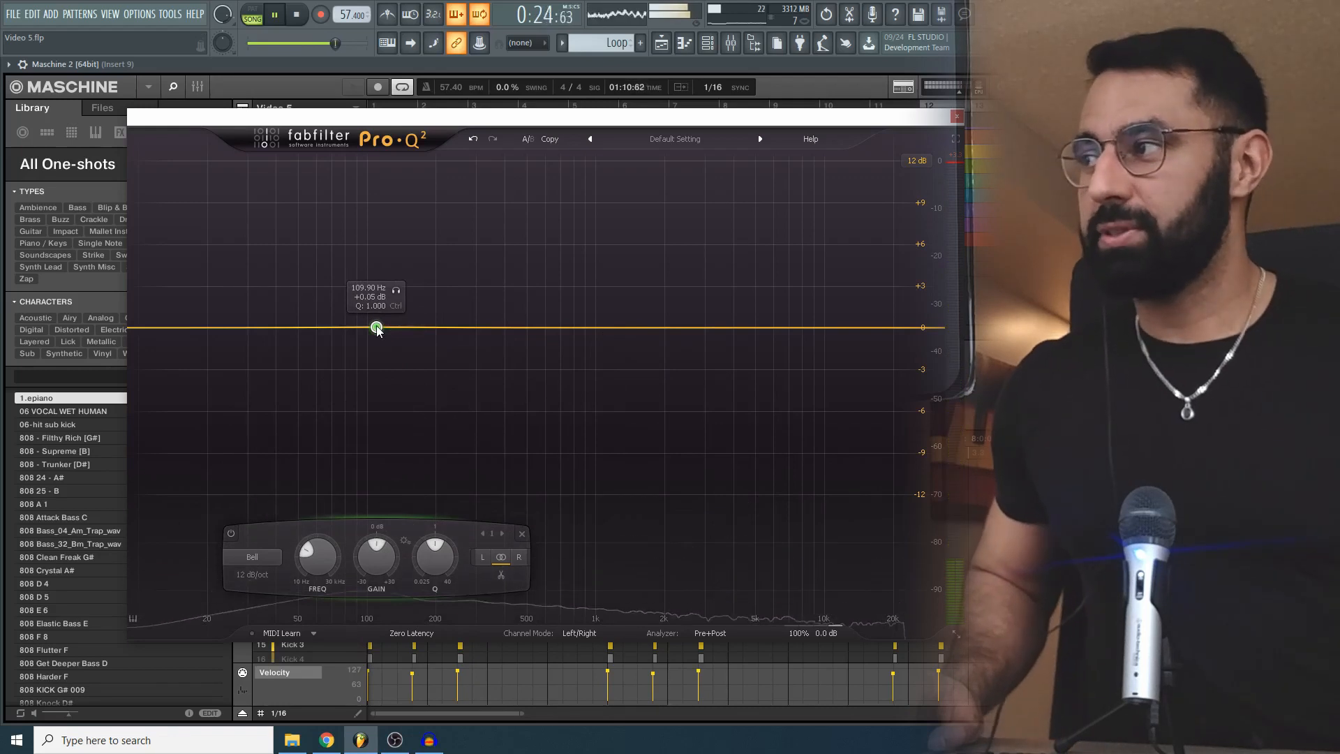
{"action": "left_click_drag", "start_coordinate": [376, 329], "coordinate": [375, 317]}
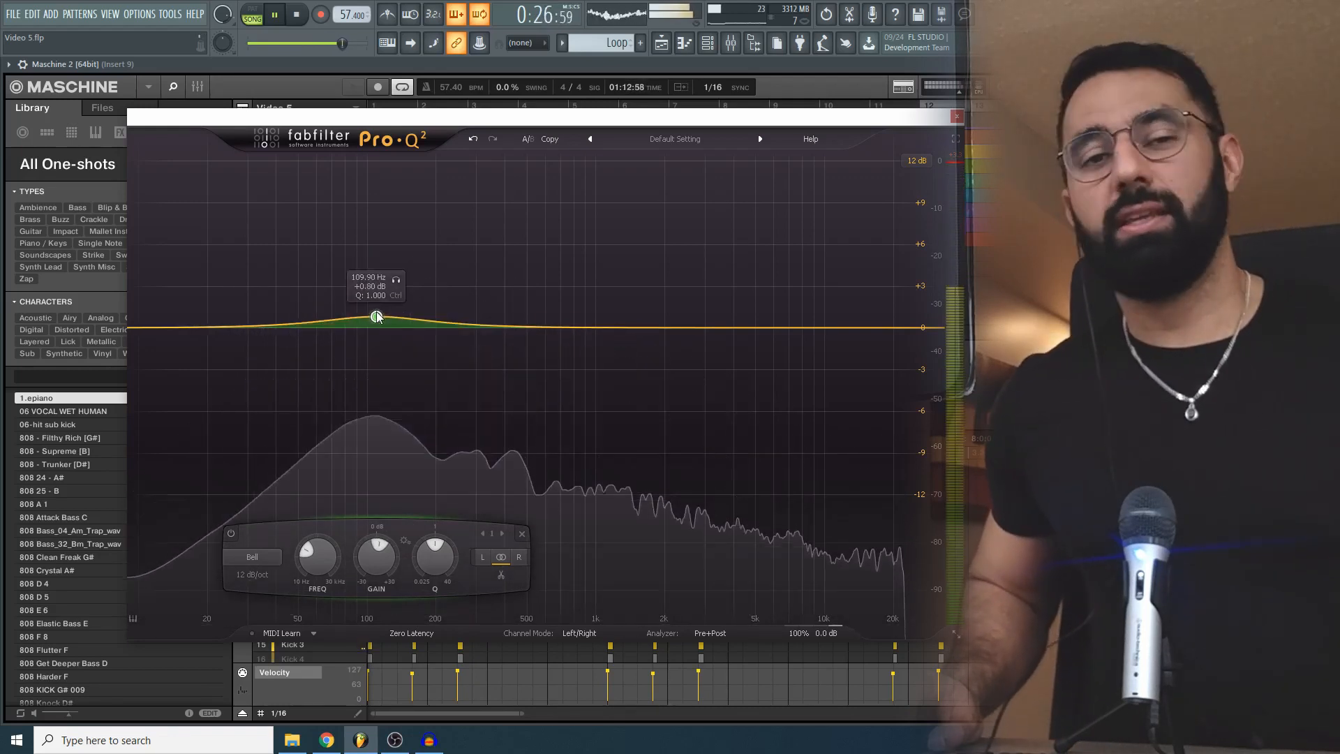